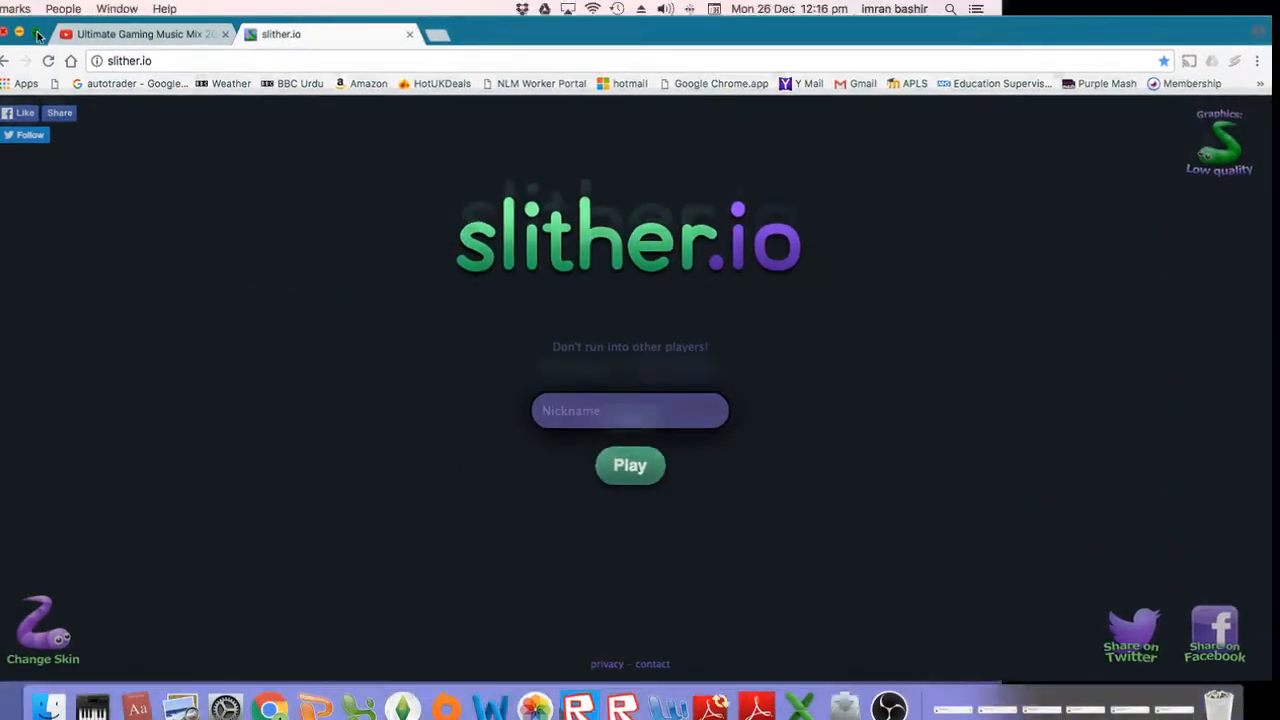
left_click(140, 33)
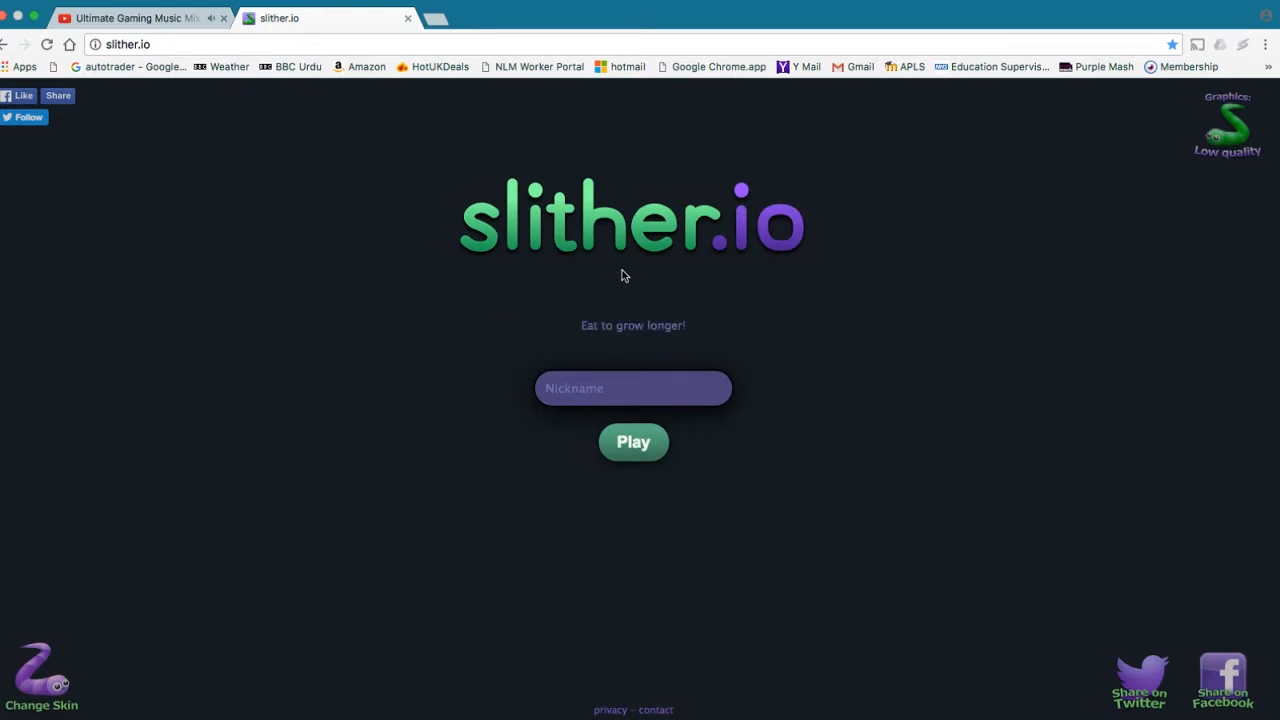
type("(MG")
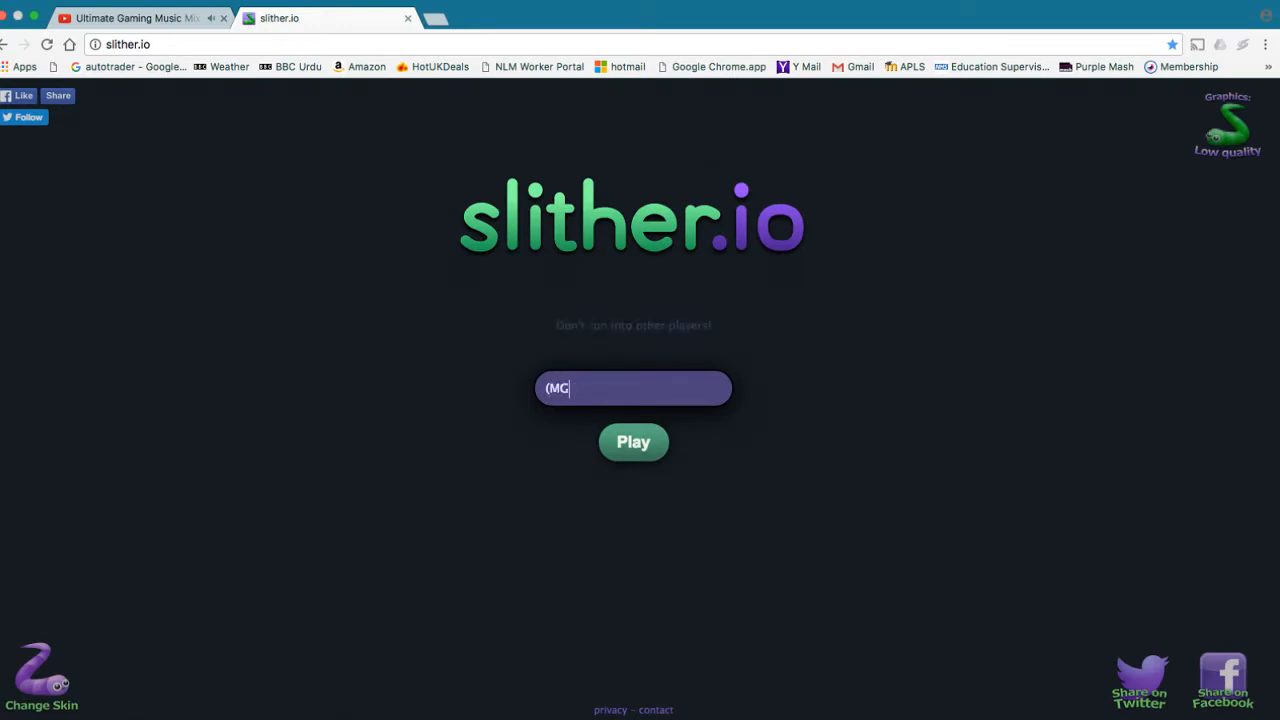
type(")")
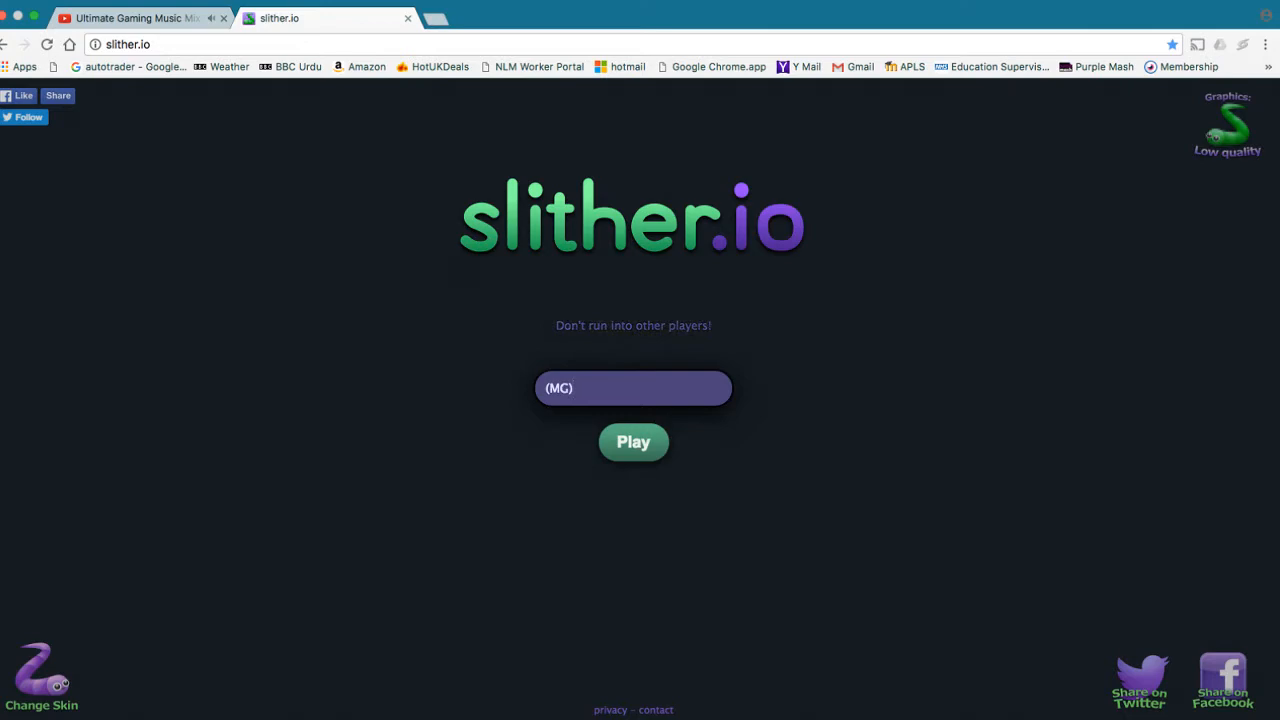
type("HImran")
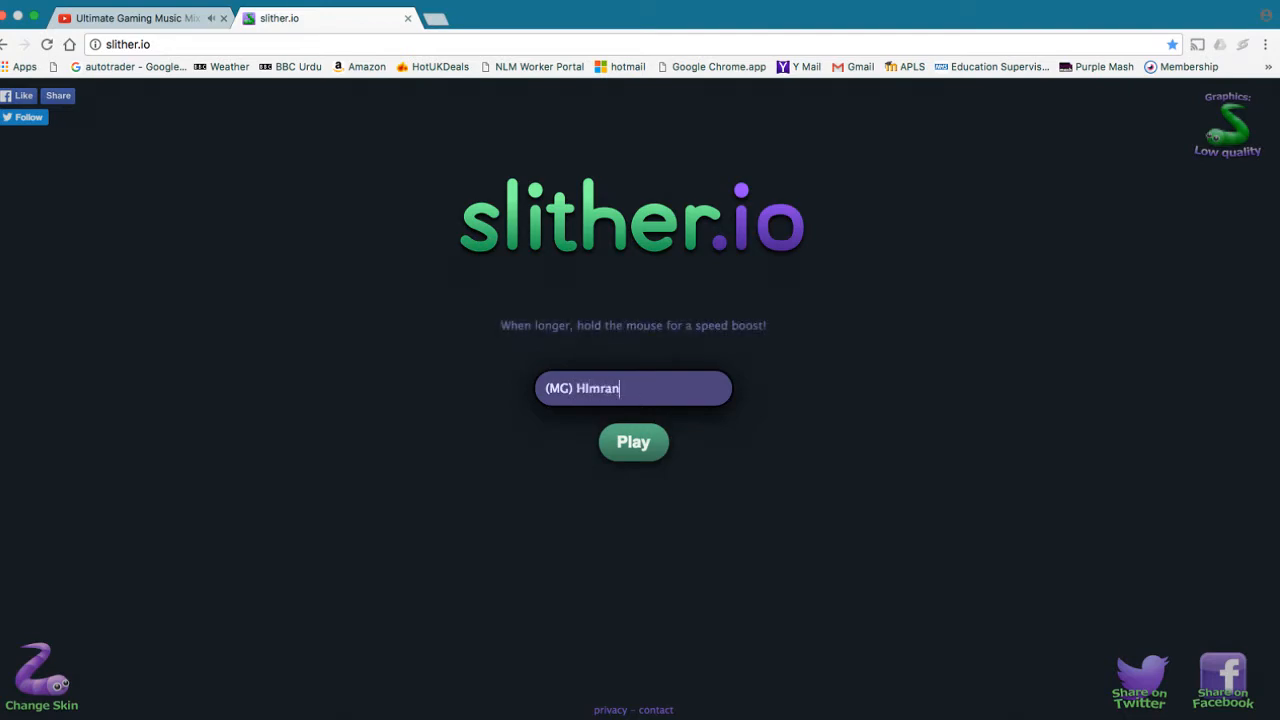
left_click(633, 442)
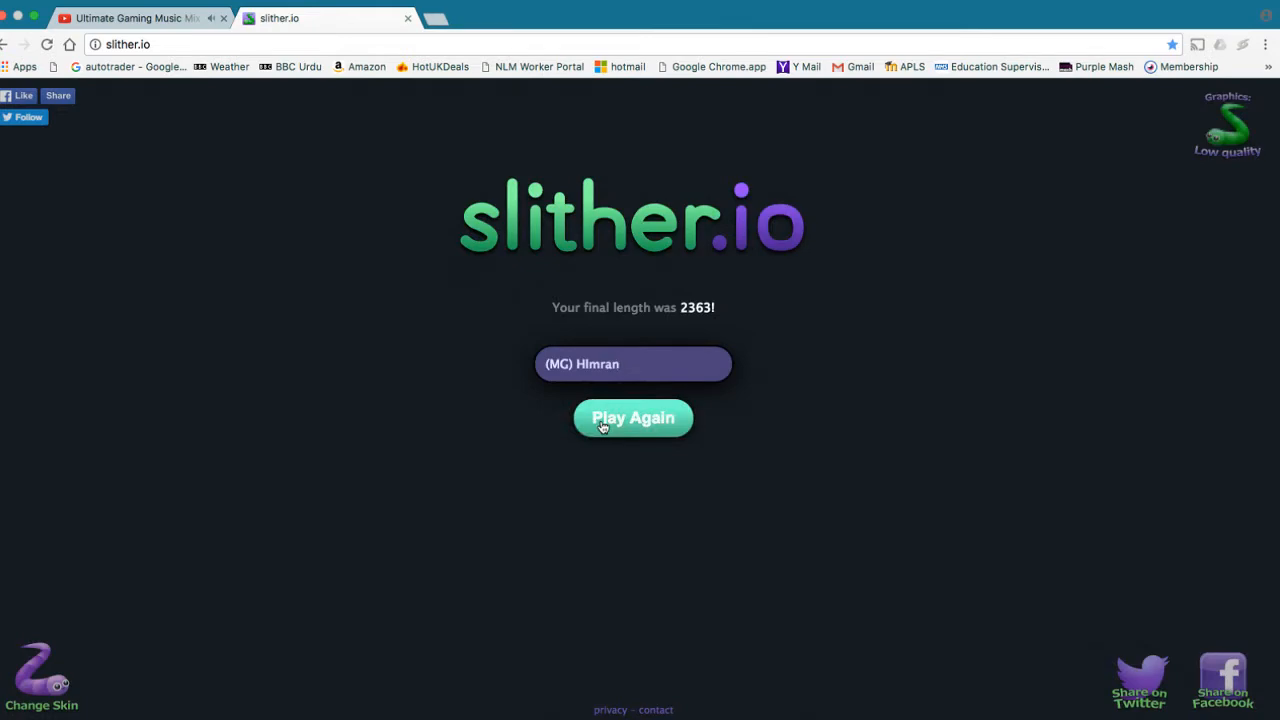
left_click(632, 417)
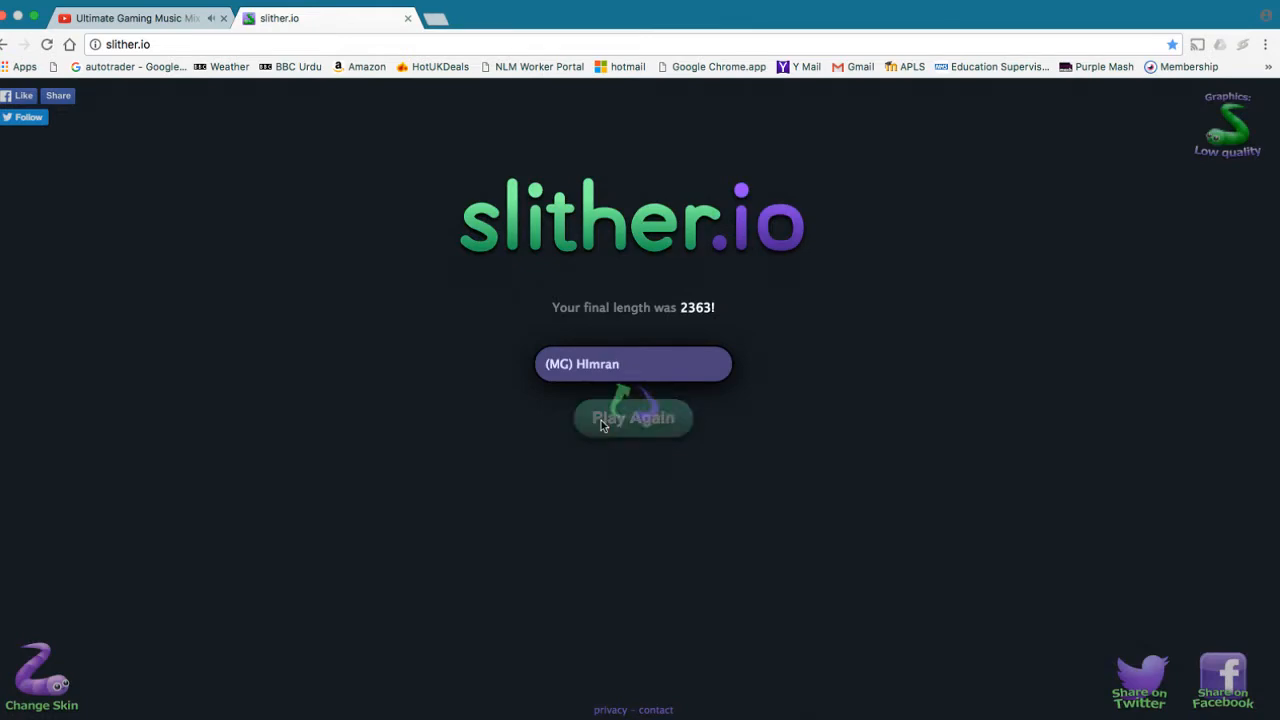
left_click(632, 417)
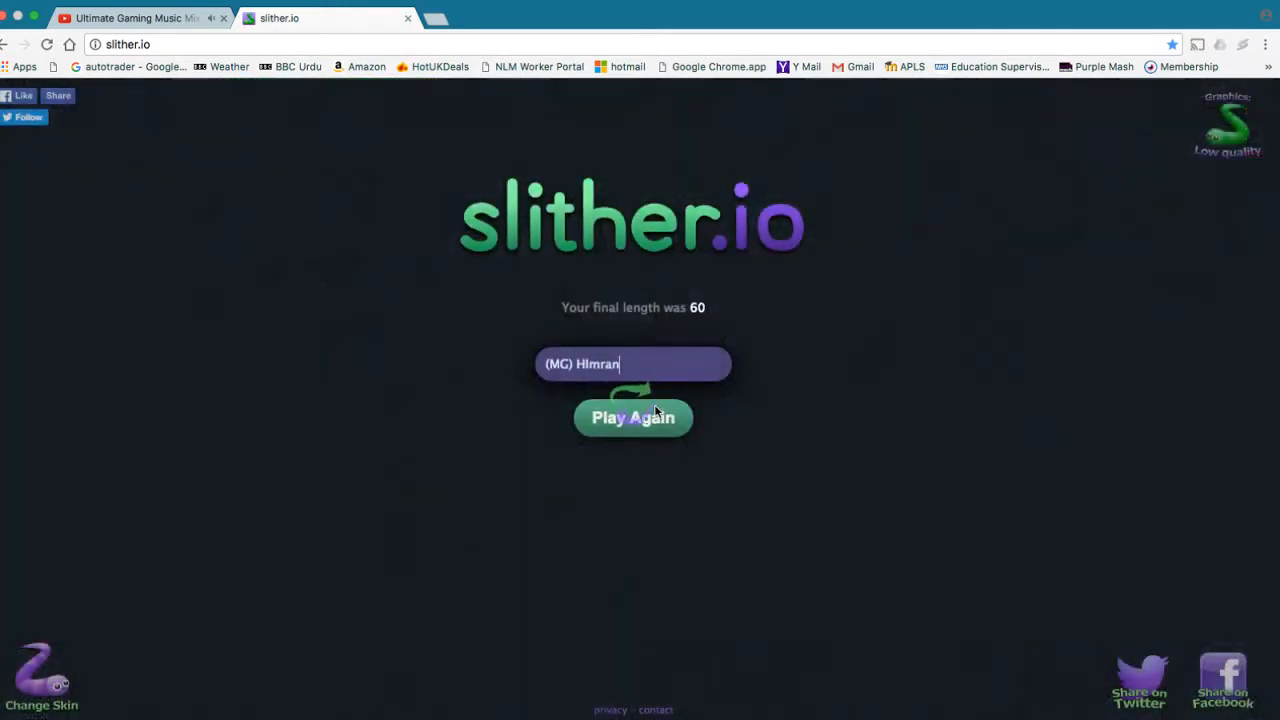
left_click(632, 417)
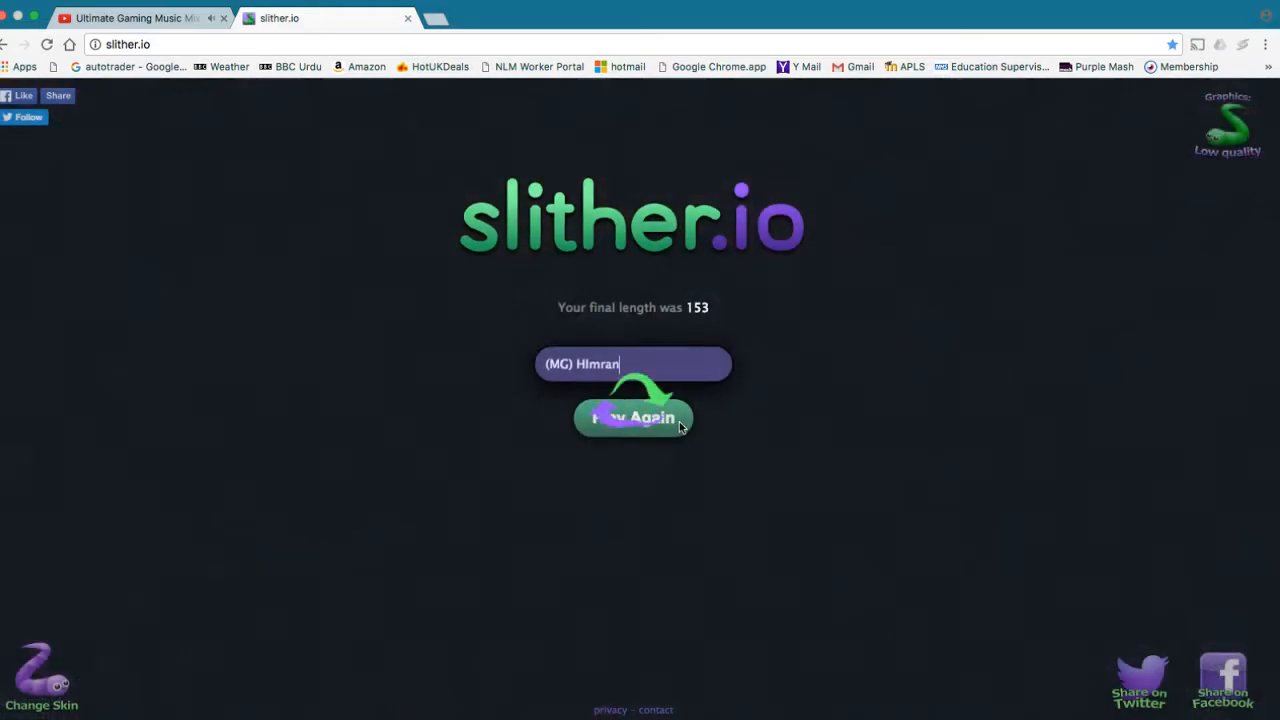
left_click(633, 417)
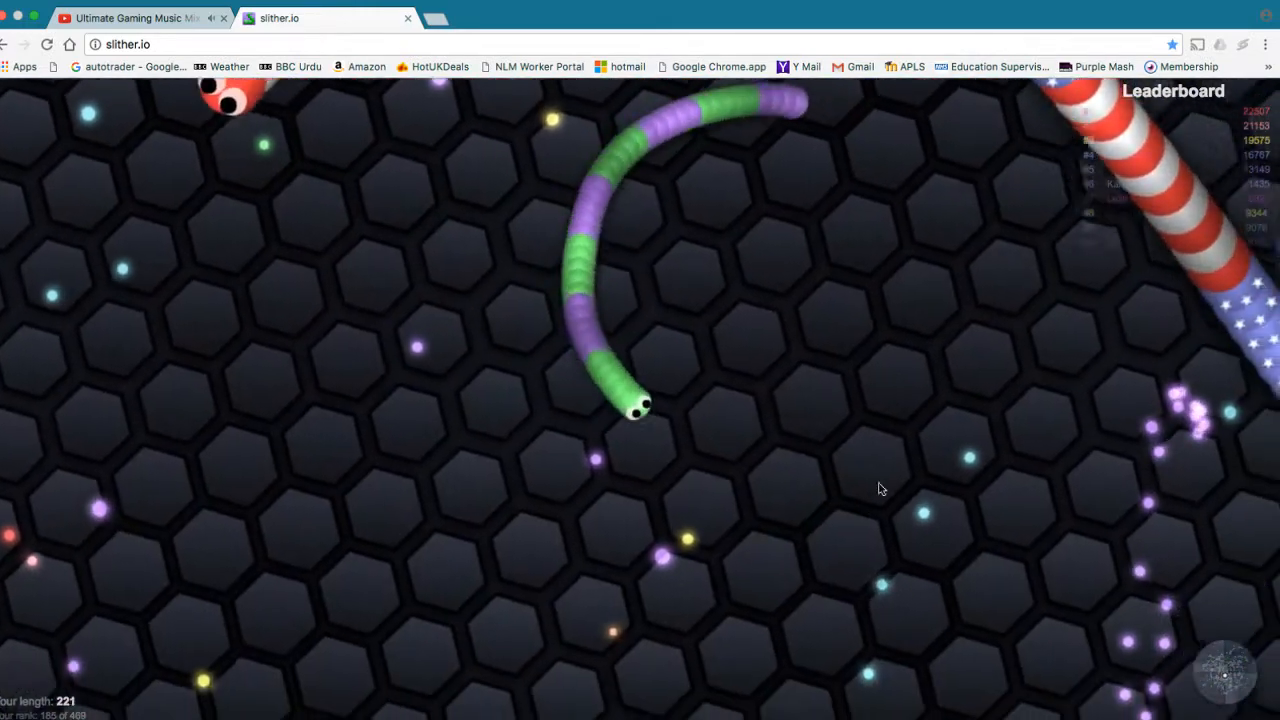
mouse_move(970, 440)
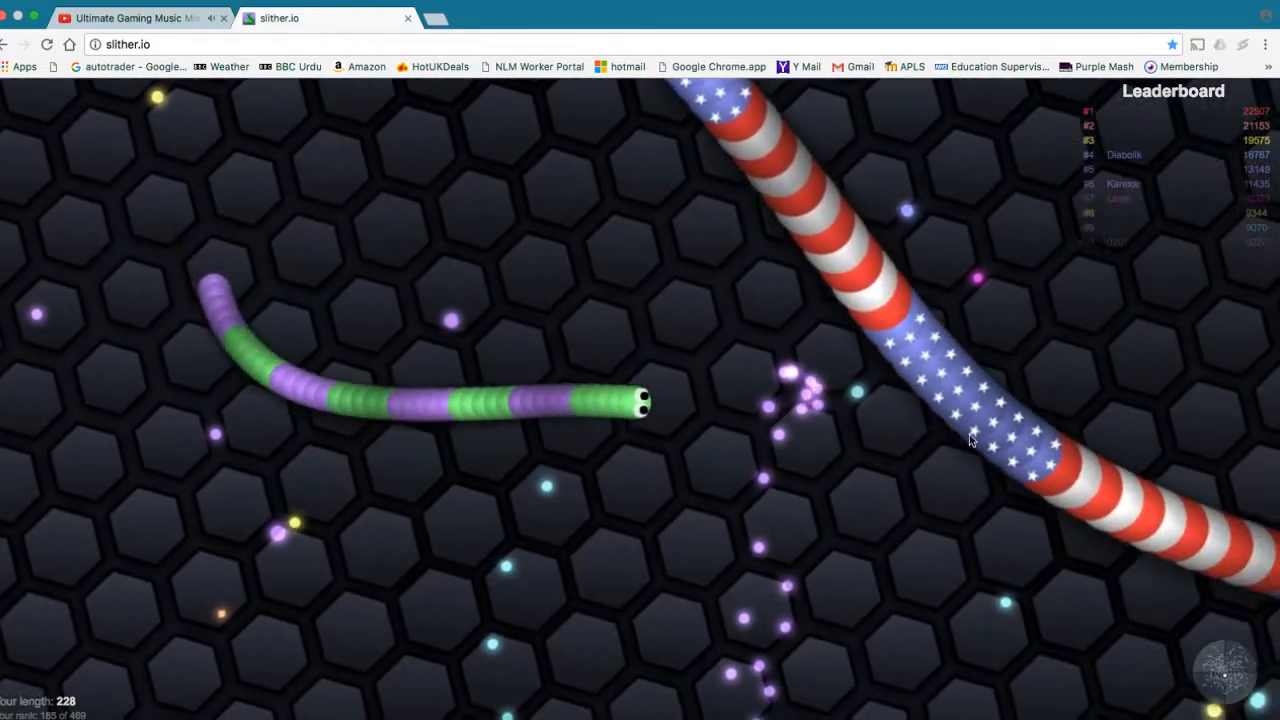
mouse_move(1009, 515)
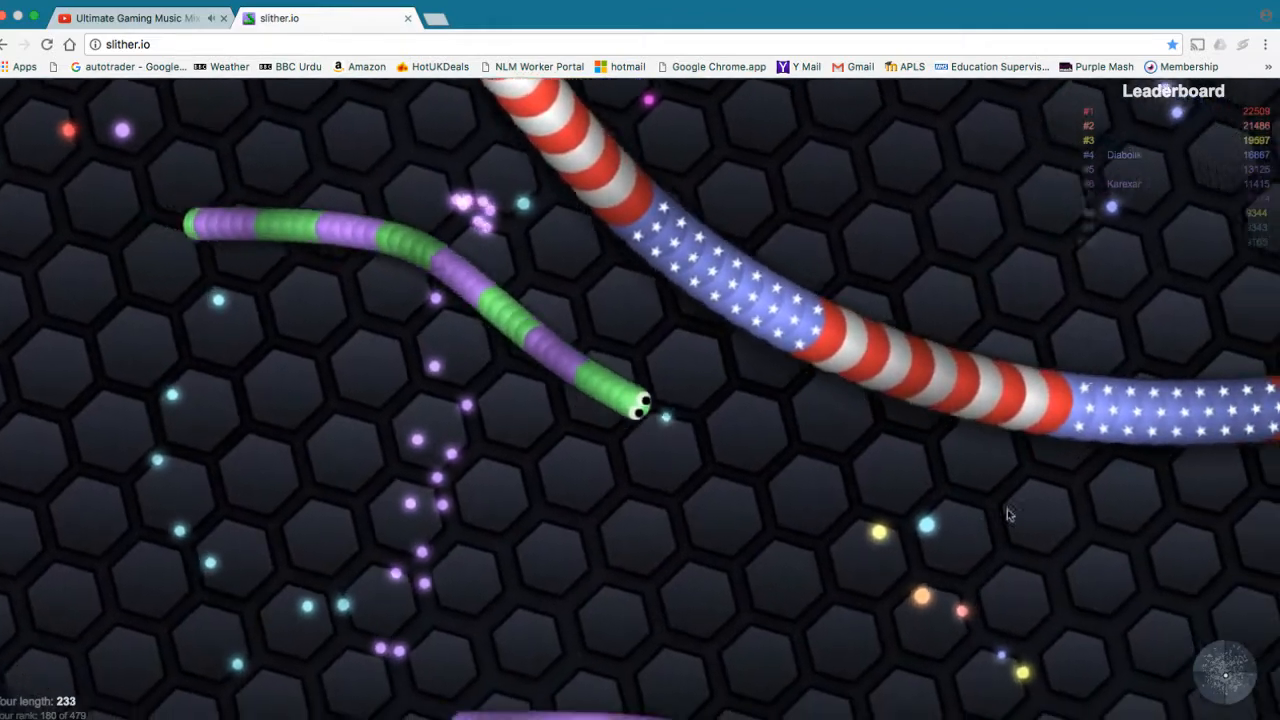